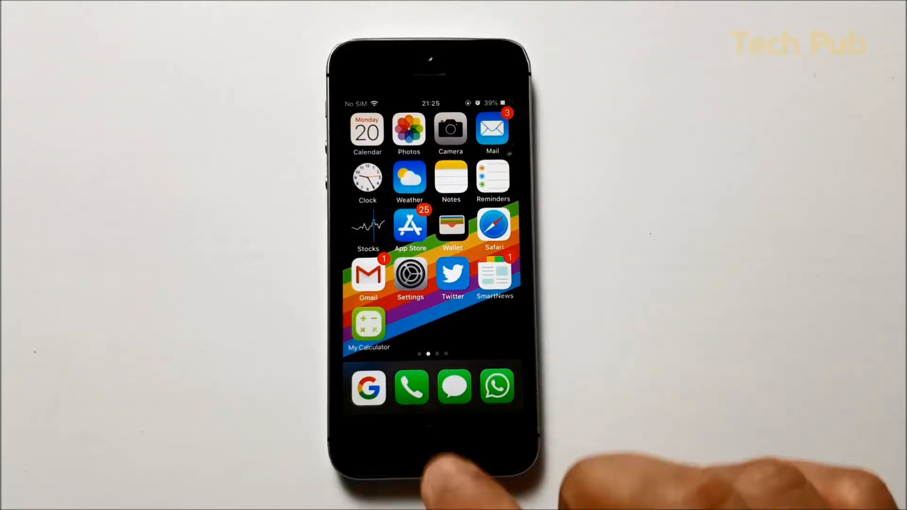
Reach Add New Keyboard via Settings > General > Keyboard > Keyboards
left_click(368, 322)
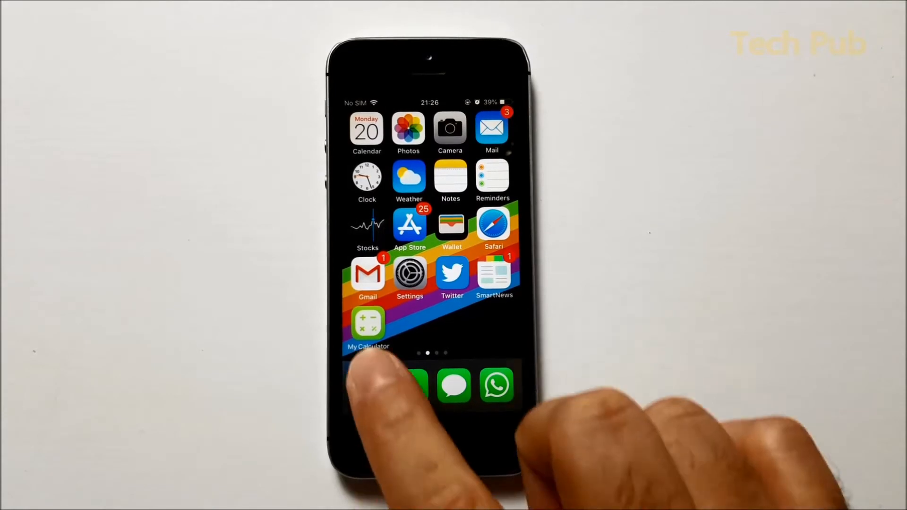
left_click(368, 322)
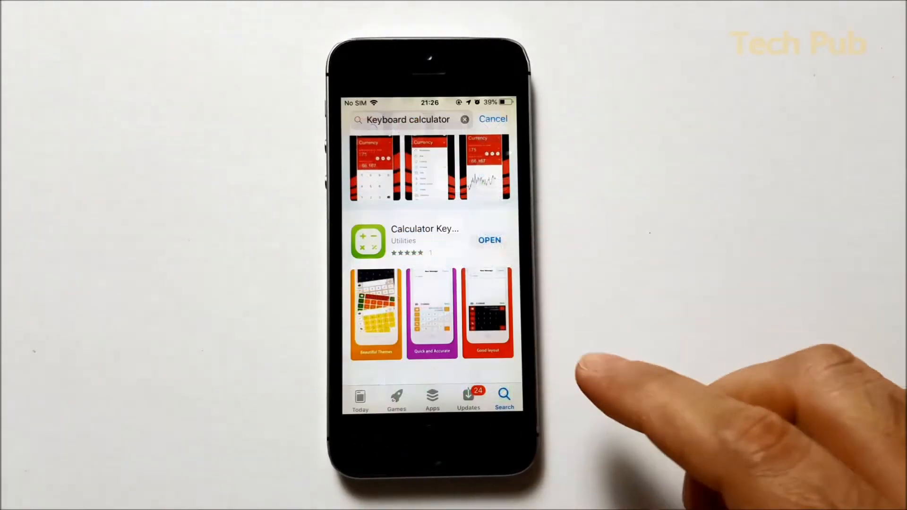
scroll("down", 3)
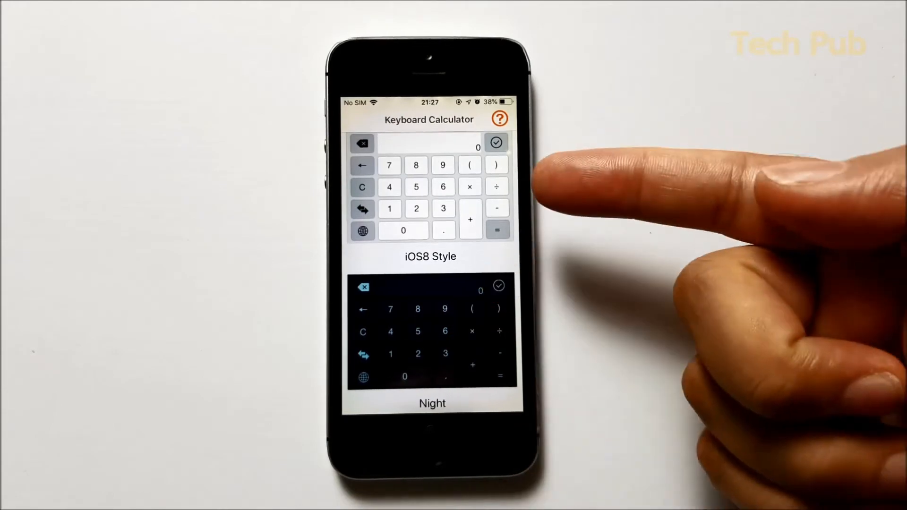
scroll("down", 3)
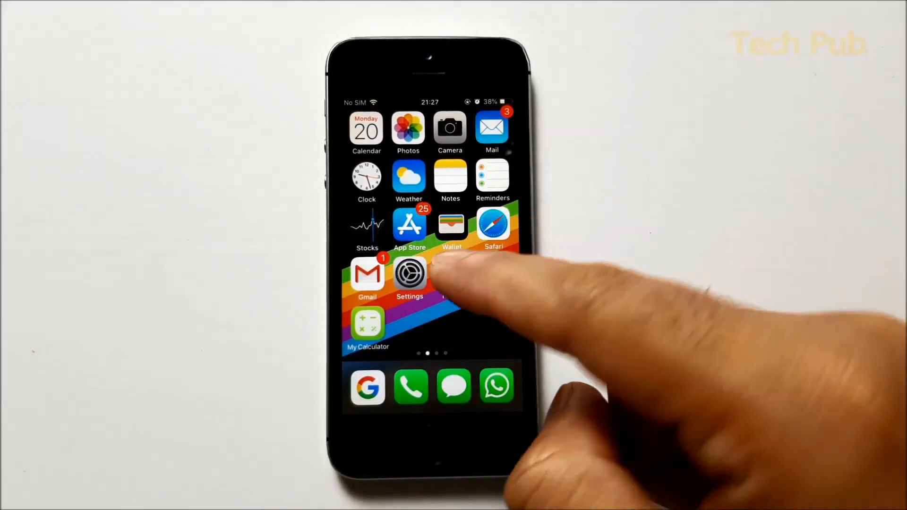
left_click(409, 273)
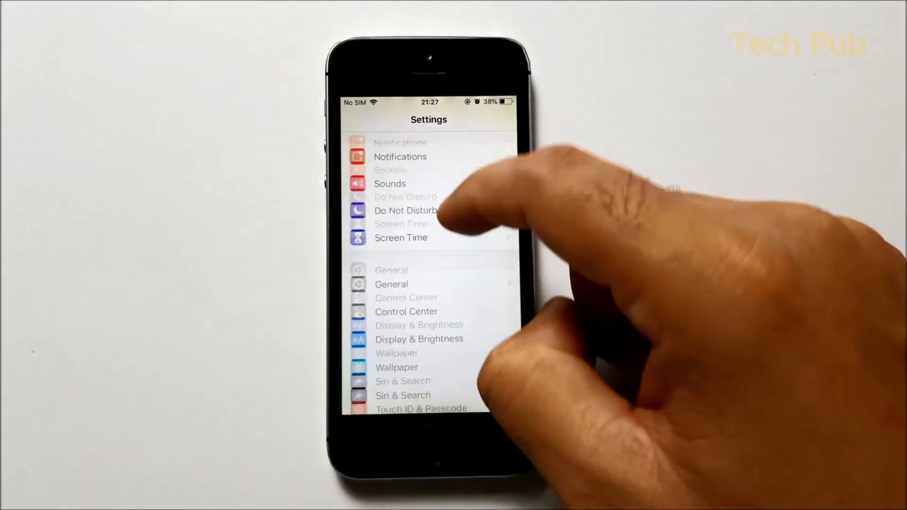
left_click(391, 284)
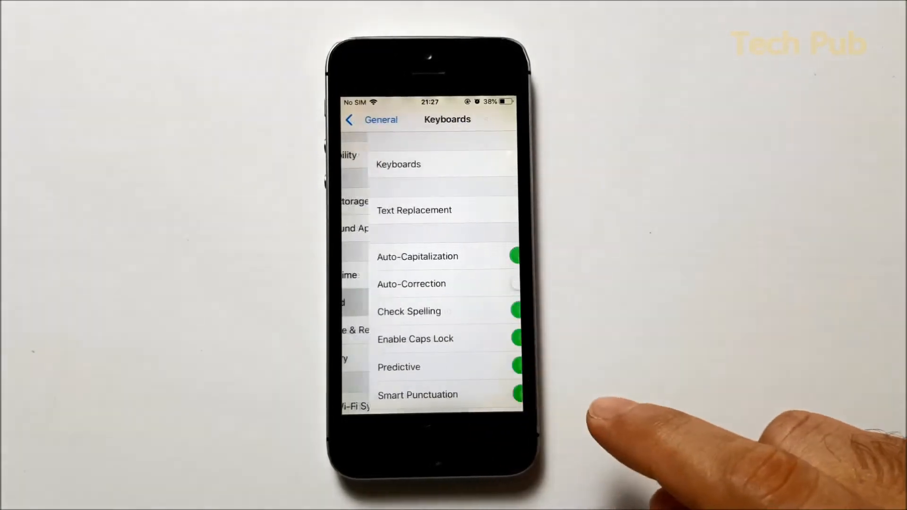
left_click(398, 165)
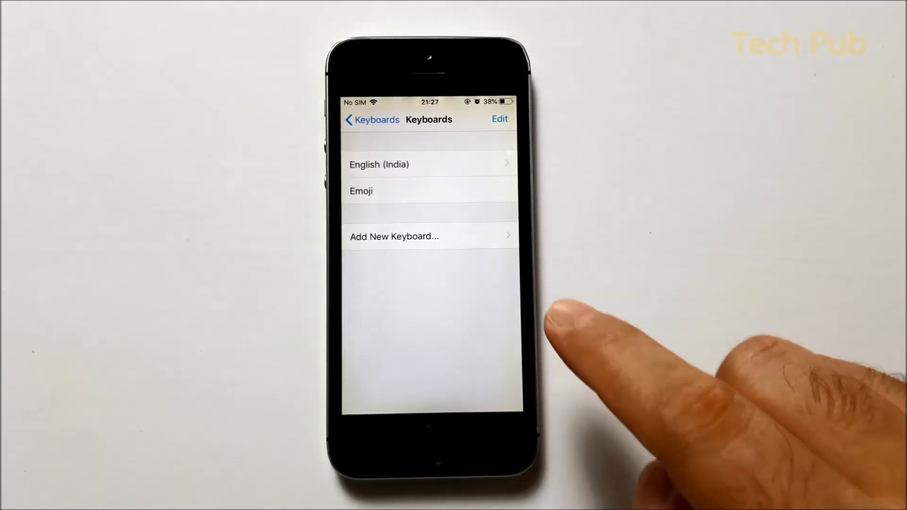
left_click(499, 119)
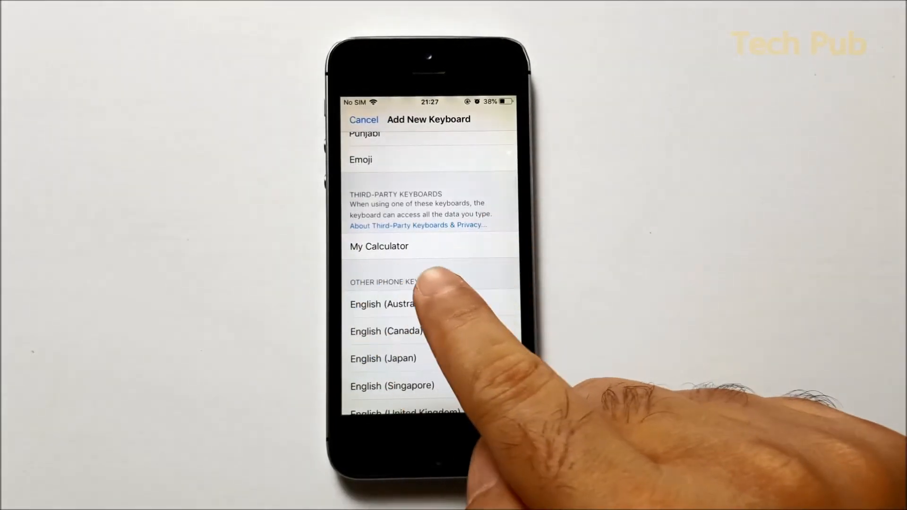
Add the My Calculator keyboard, allow Full Access, confirm, and return home
left_click(363, 119)
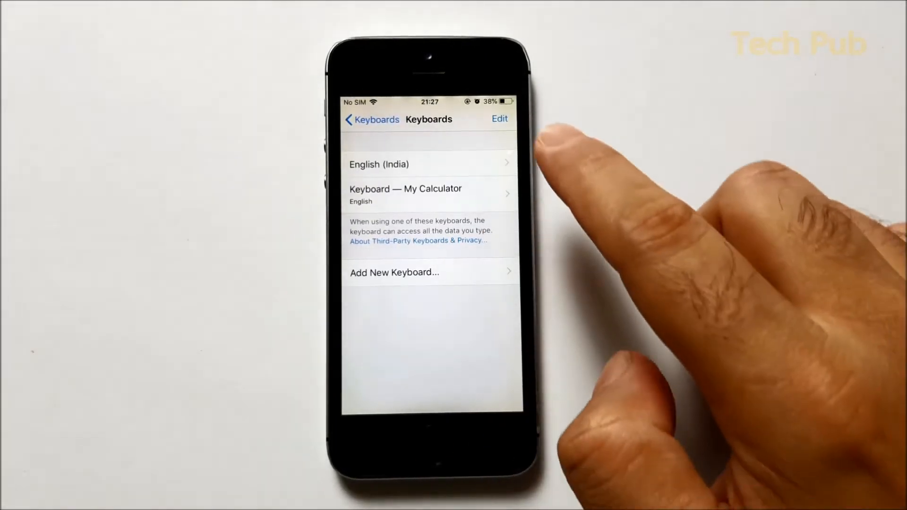
left_click(406, 193)
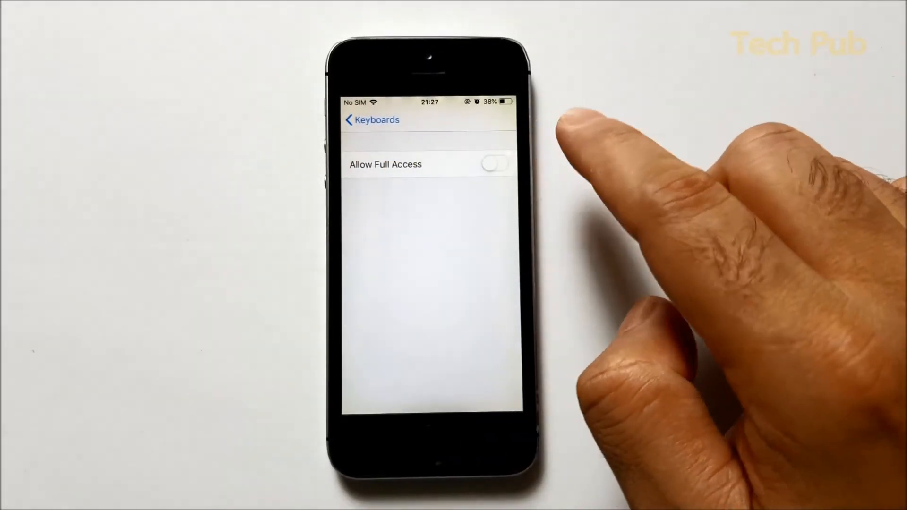
left_click(494, 163)
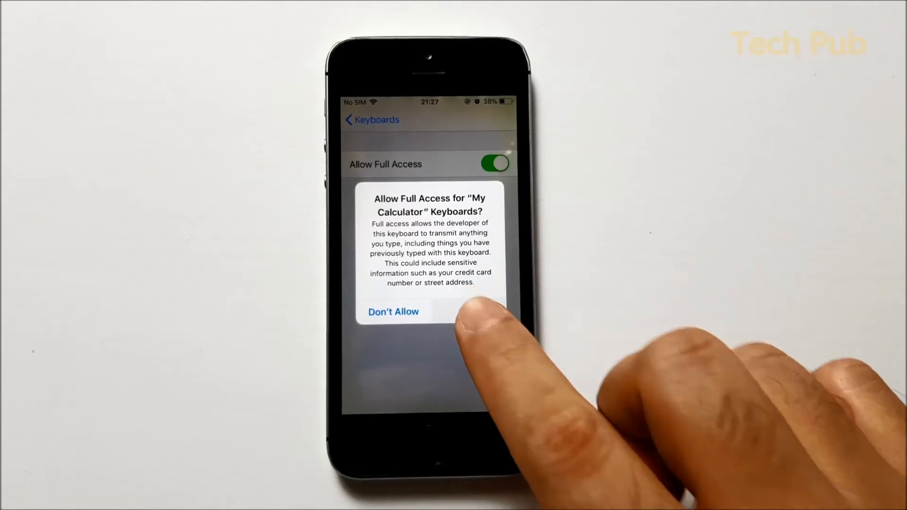
left_click(393, 312)
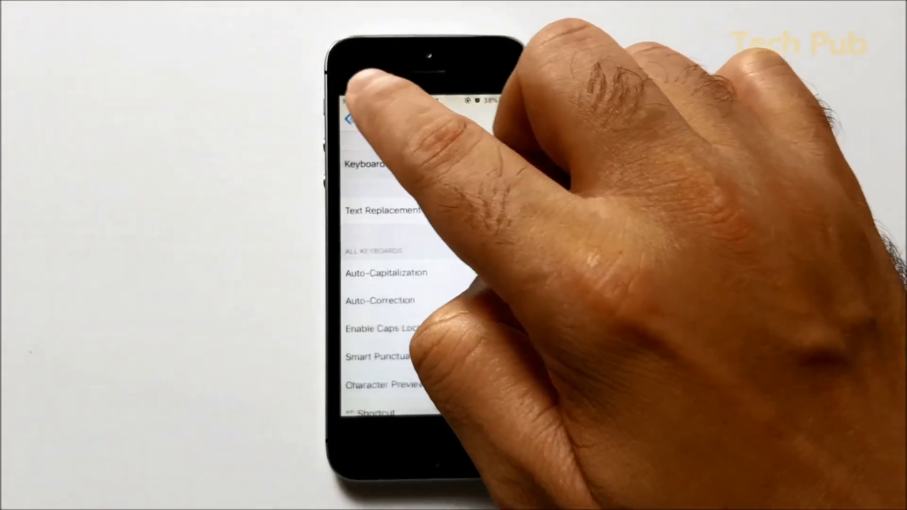
left_click(349, 115)
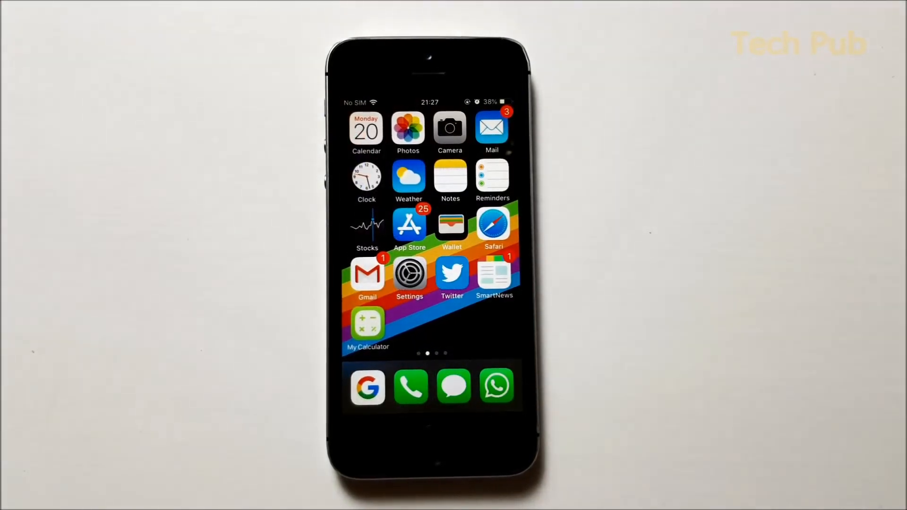
Start a note, switch to My Calculator and compute 55+65 = 120
left_click(449, 178)
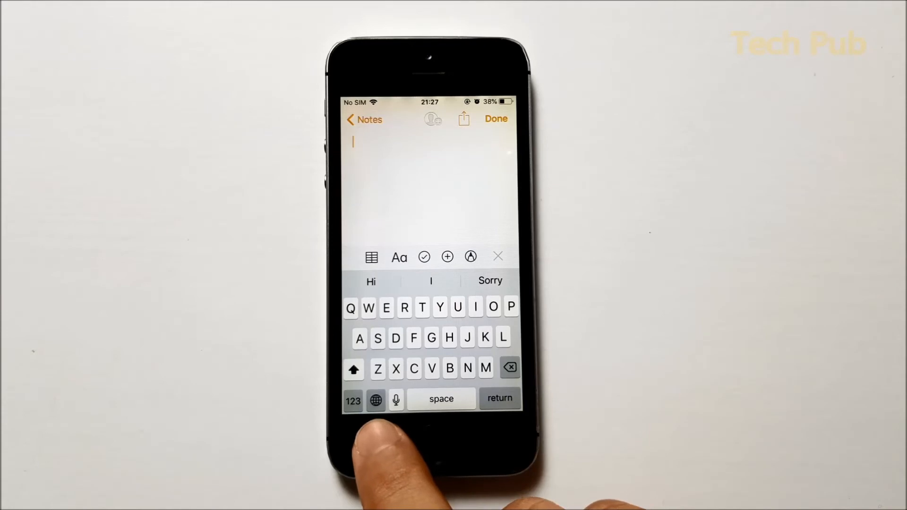
left_click(352, 401)
type("55+65")
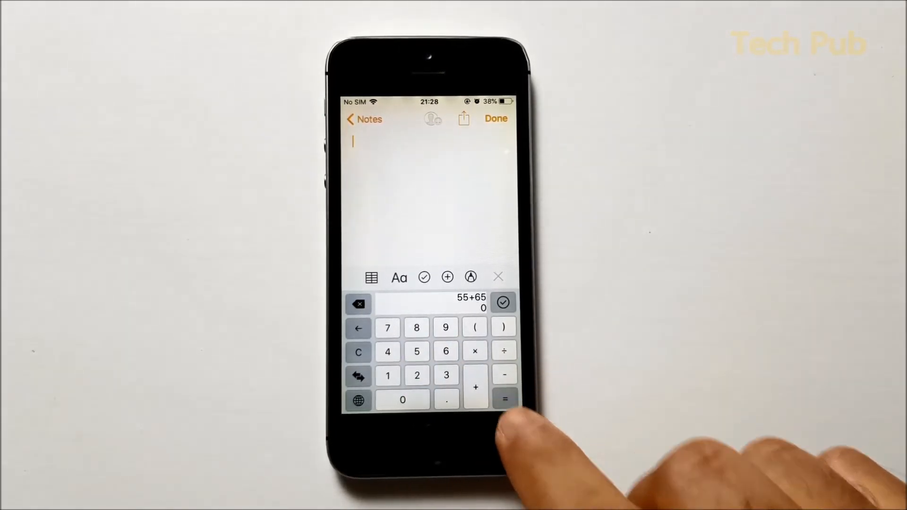
left_click(503, 399)
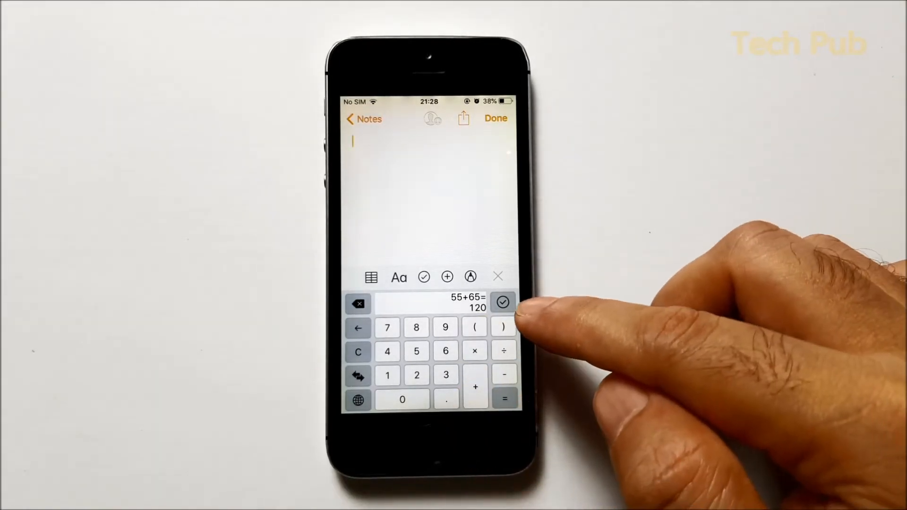
Insert 120 into the note with the checkmark, returning to the standard keyboard
left_click(501, 302)
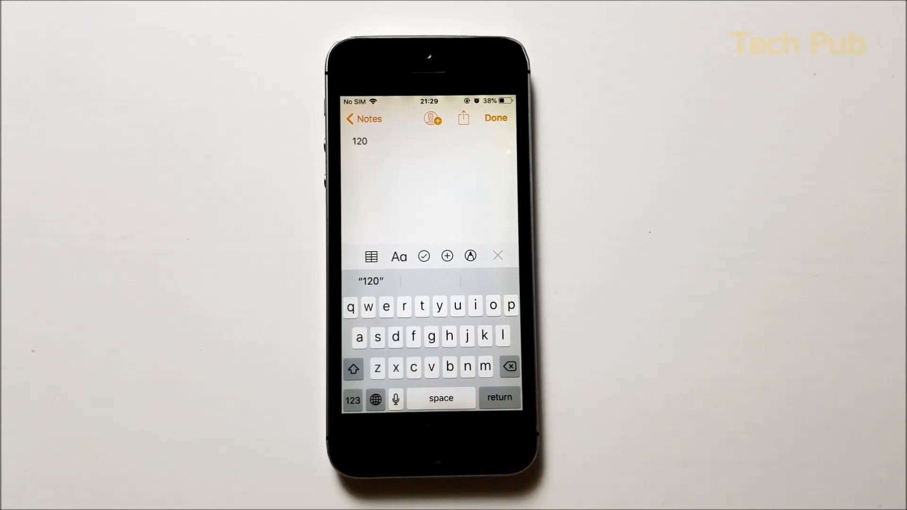
left_click(367, 141)
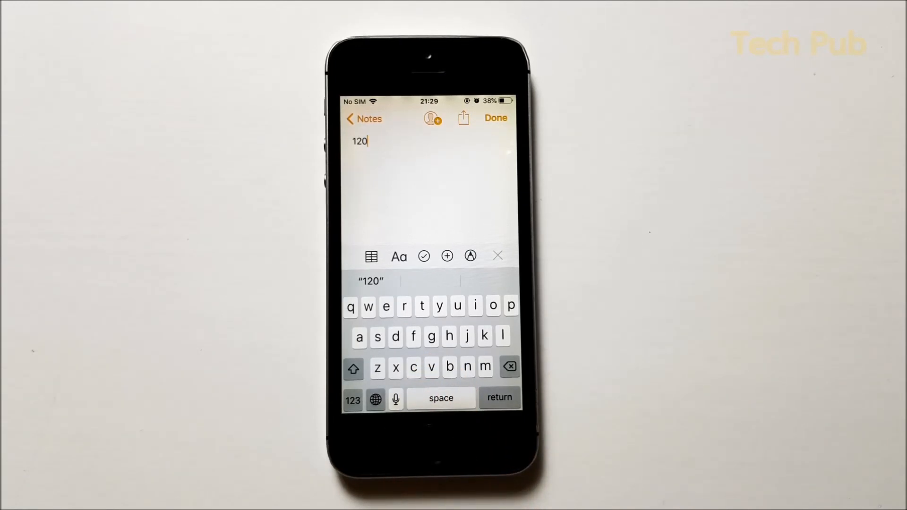